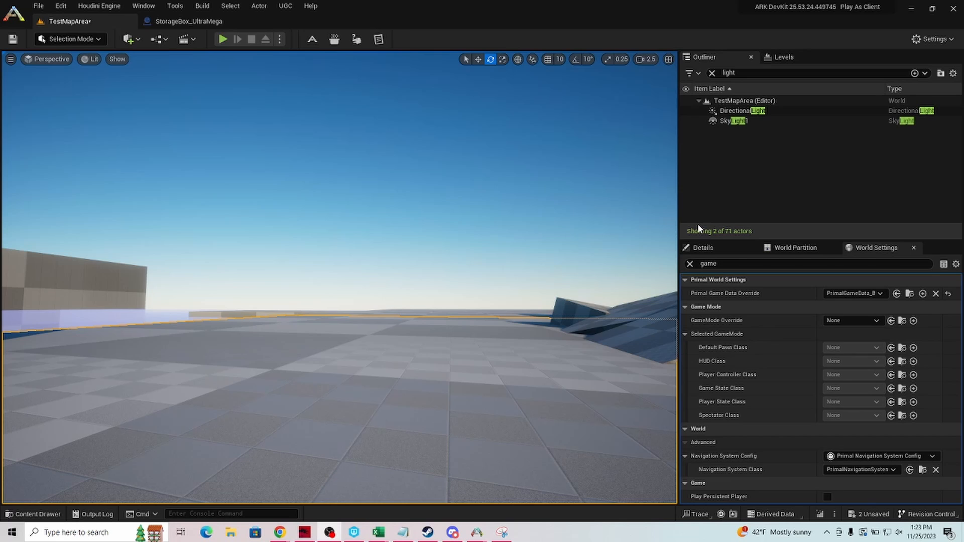
pyautogui.moveTo(527, 289)
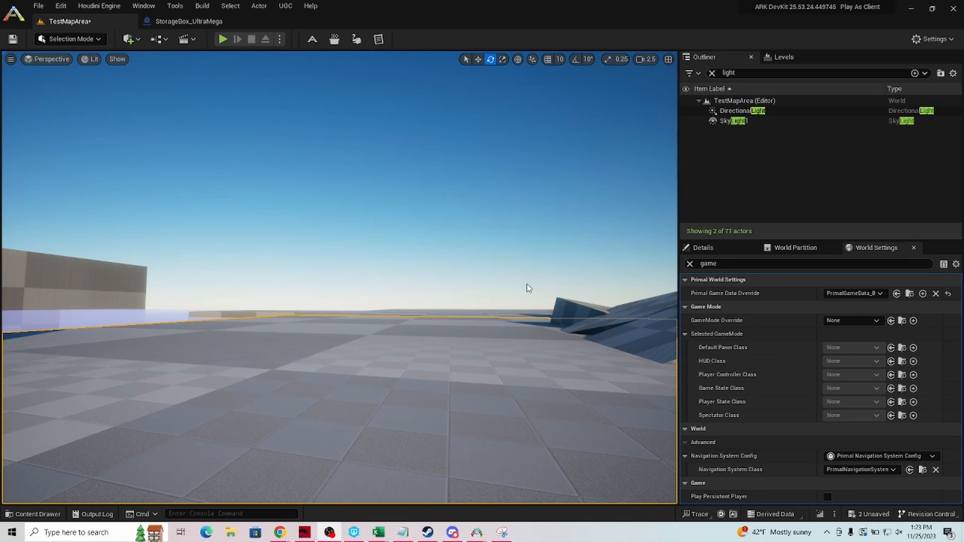
pyautogui.moveTo(518, 307)
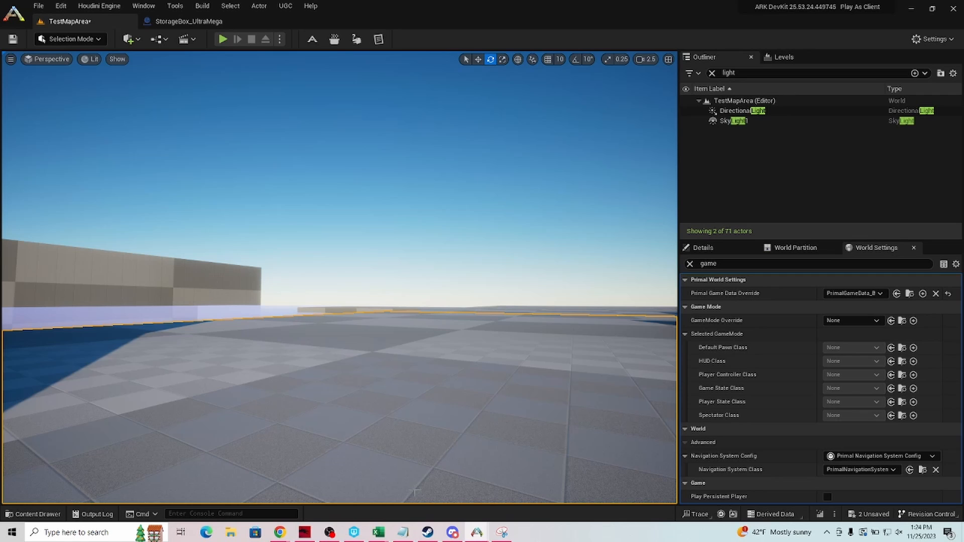
# Launch a Play In Editor client session of TestMapArea and spawn in as the survivor
pyautogui.click(33, 514)
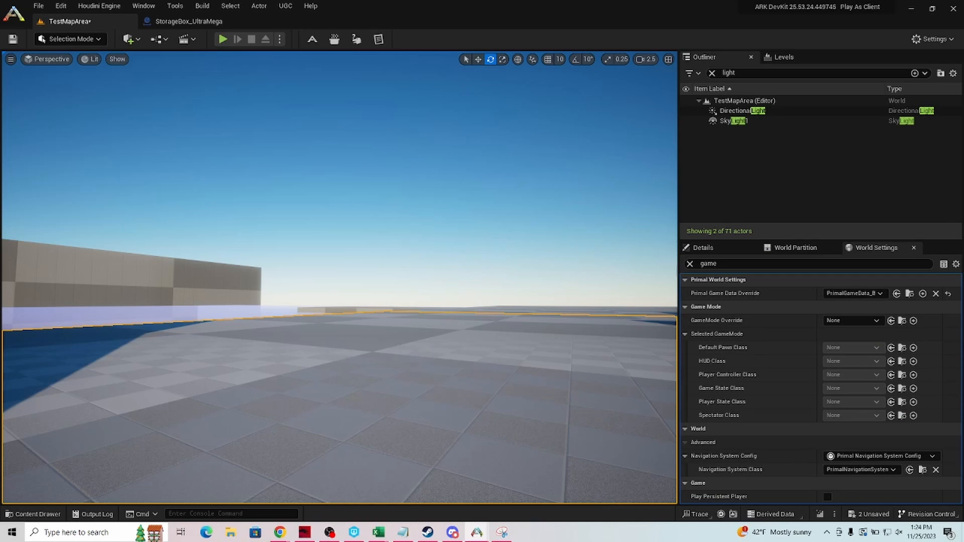
pyautogui.moveTo(223, 39)
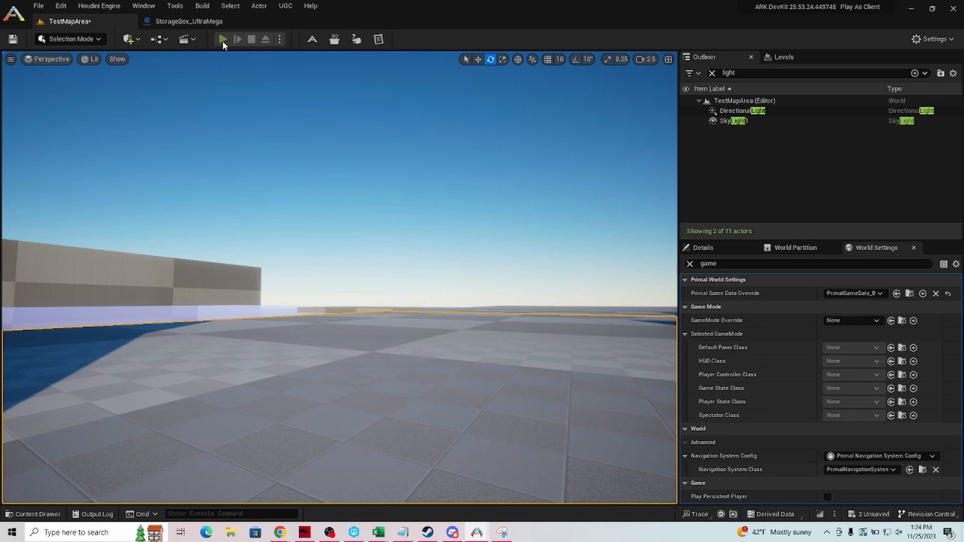
pyautogui.moveTo(238, 123)
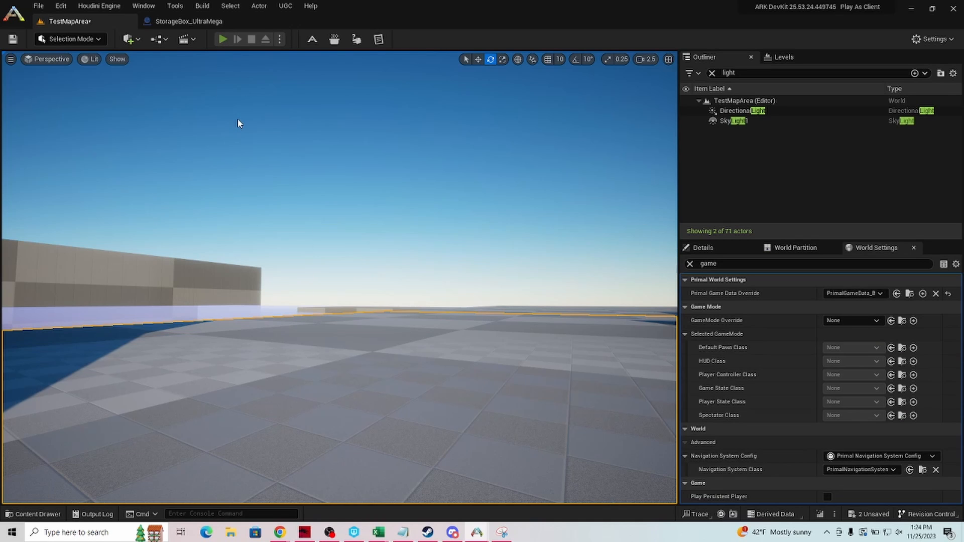
pyautogui.moveTo(399, 368)
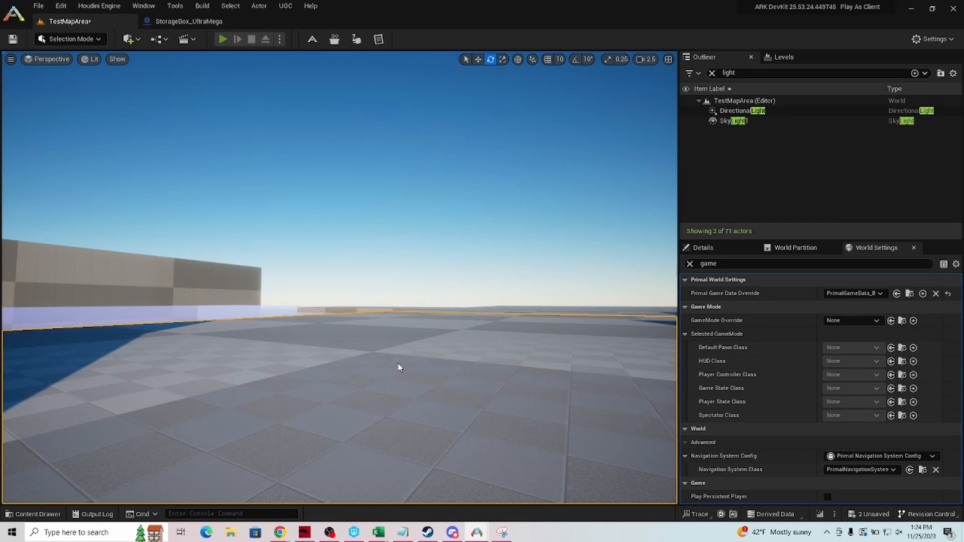
pyautogui.click(223, 39)
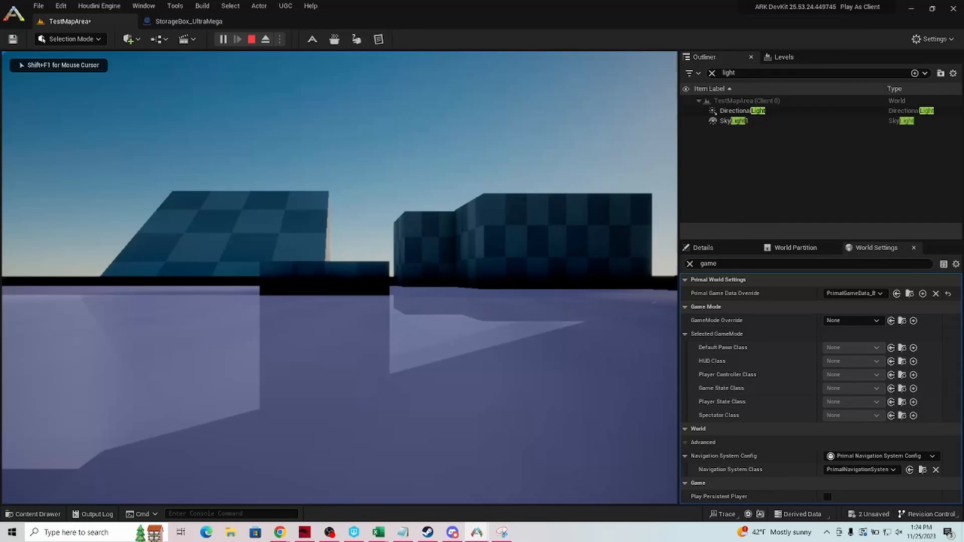
pyautogui.click(238, 38)
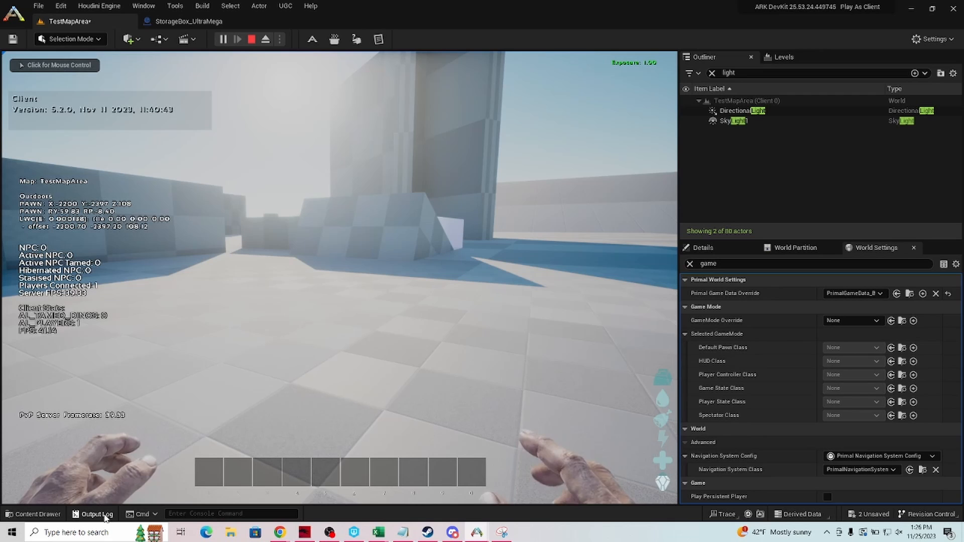
pyautogui.click(93, 513)
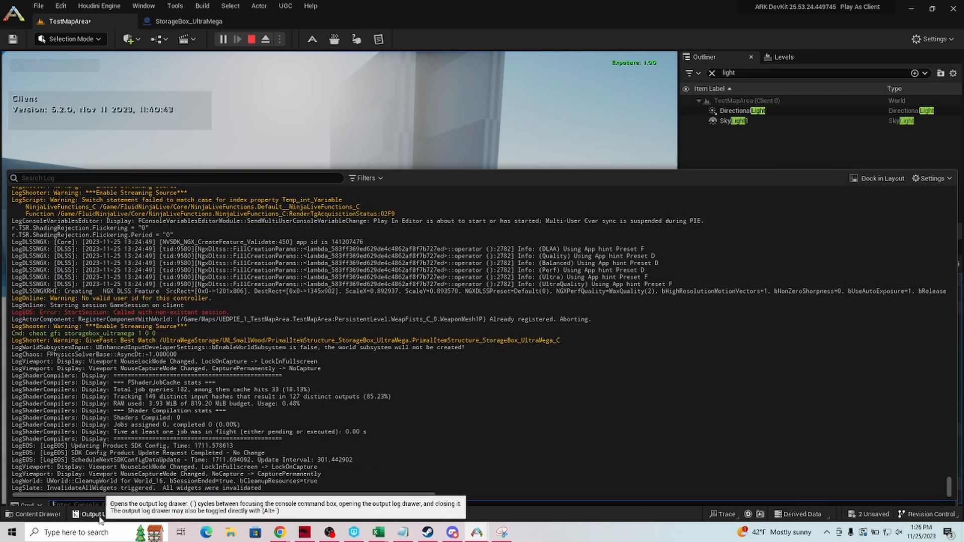
pyautogui.click(96, 514)
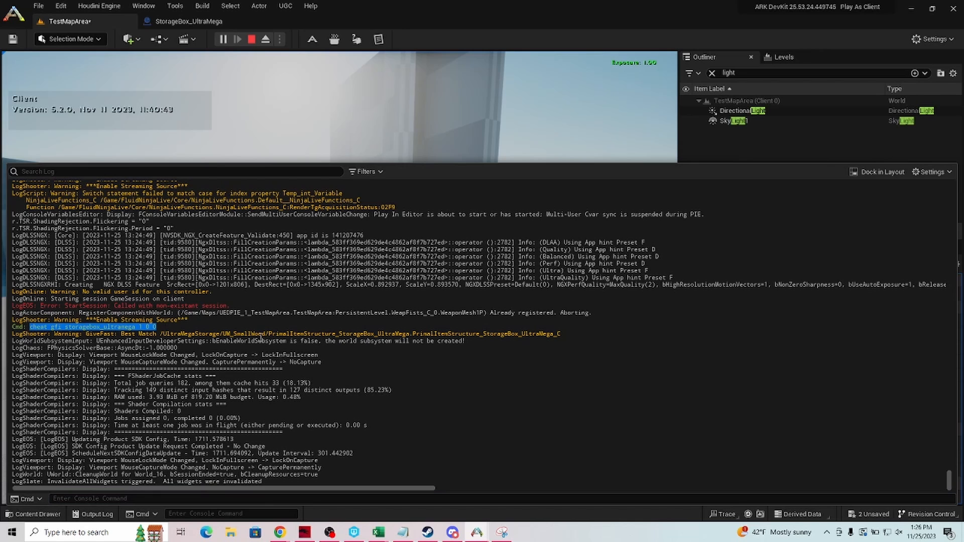
pyautogui.moveTo(394, 145)
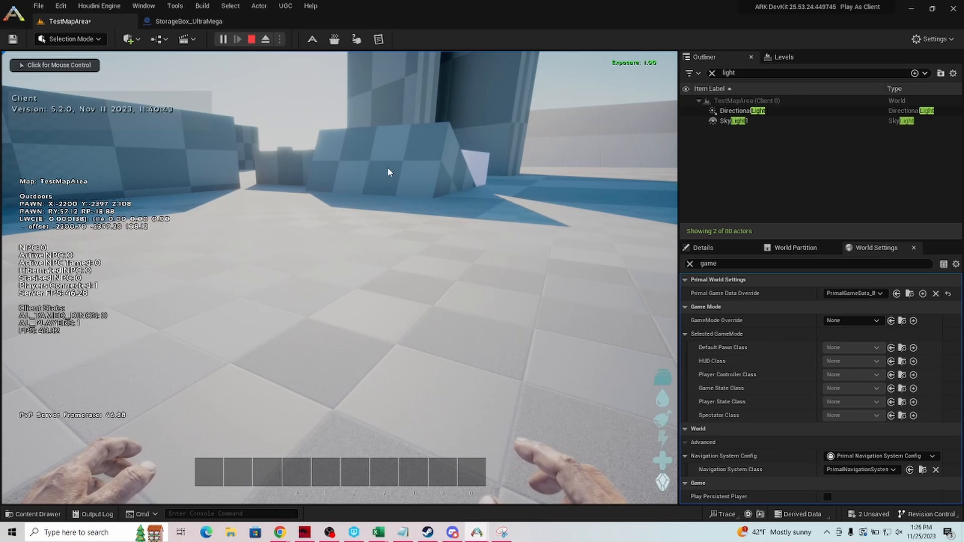
pyautogui.click(38, 514)
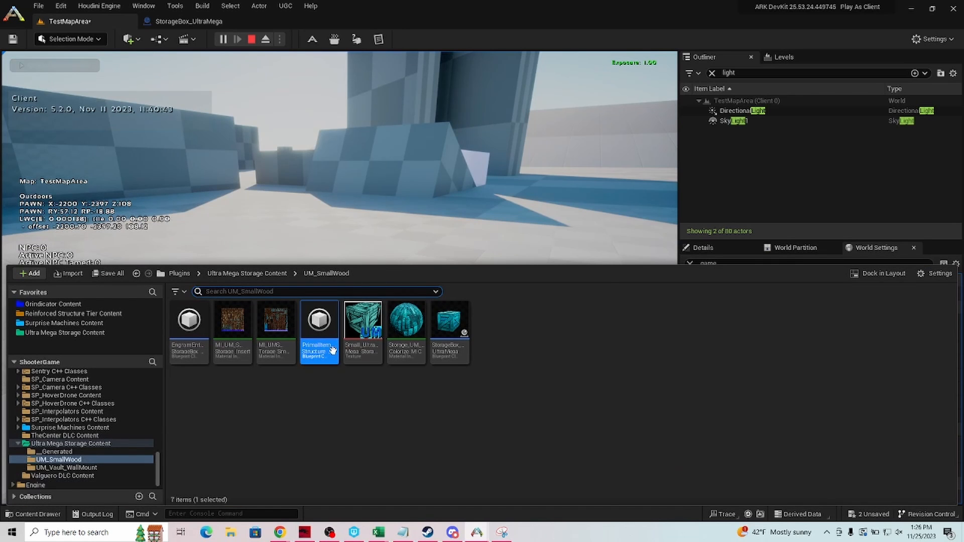
pyautogui.rightClick(318, 319)
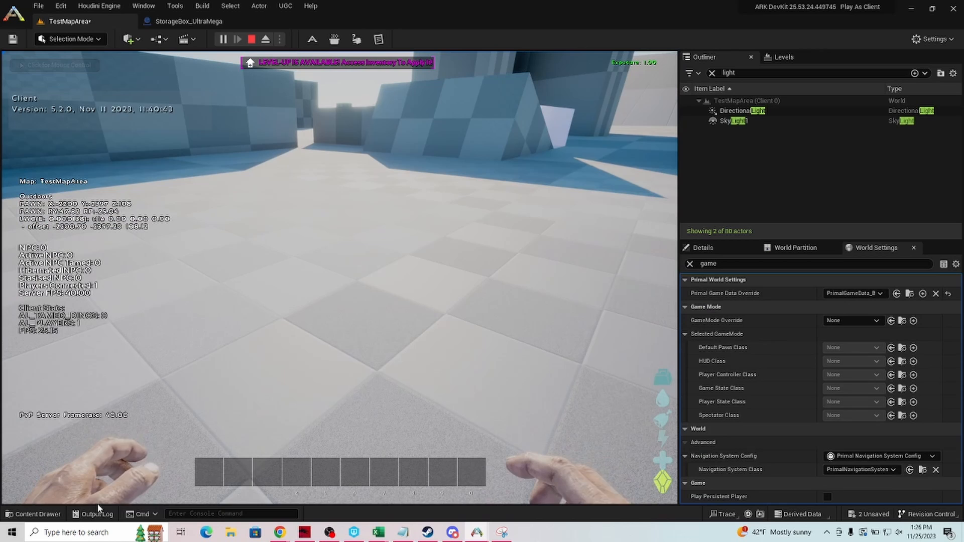
# Bring up the Output Log to enter the Ultra Mega storage box giveitem cheat
pyautogui.click(96, 514)
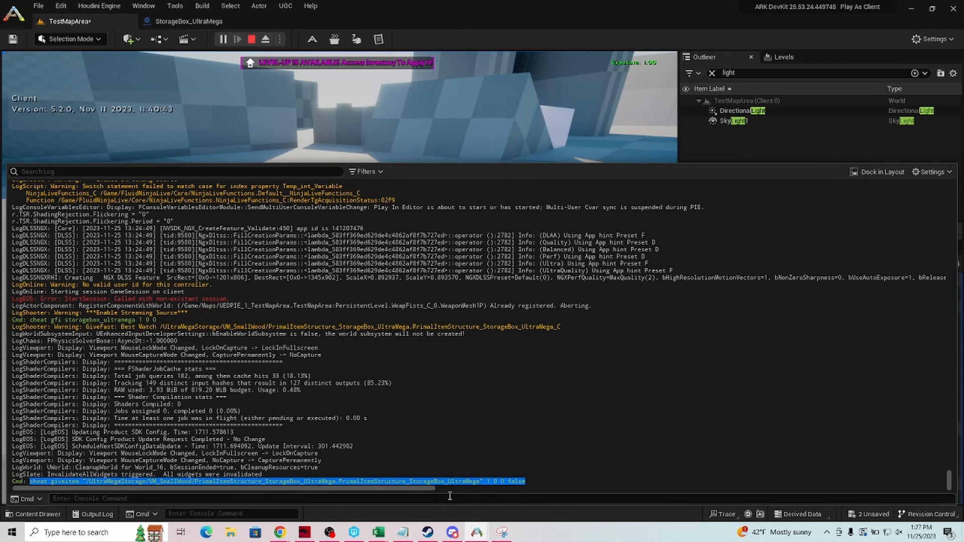
pyautogui.moveTo(458, 452)
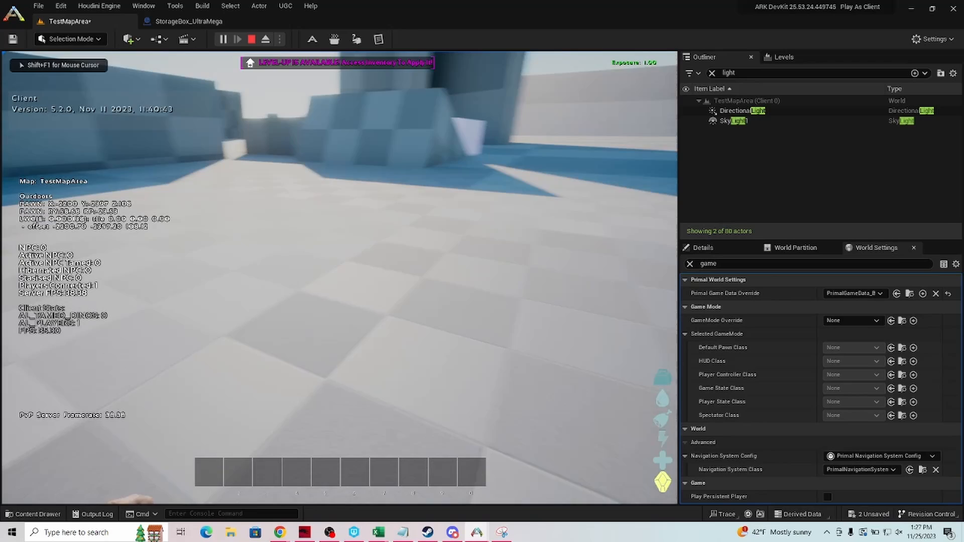
pyautogui.moveTo(338, 246)
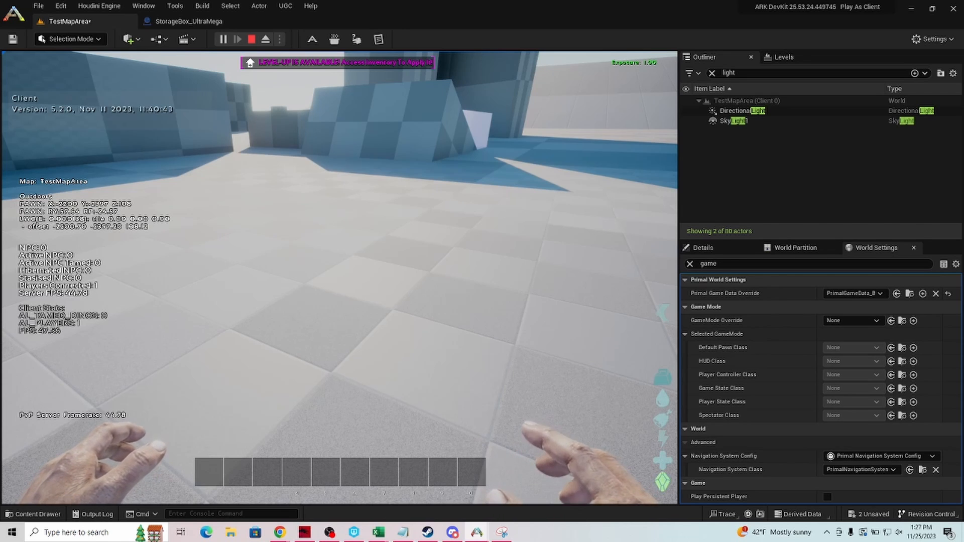
pyautogui.click(33, 514)
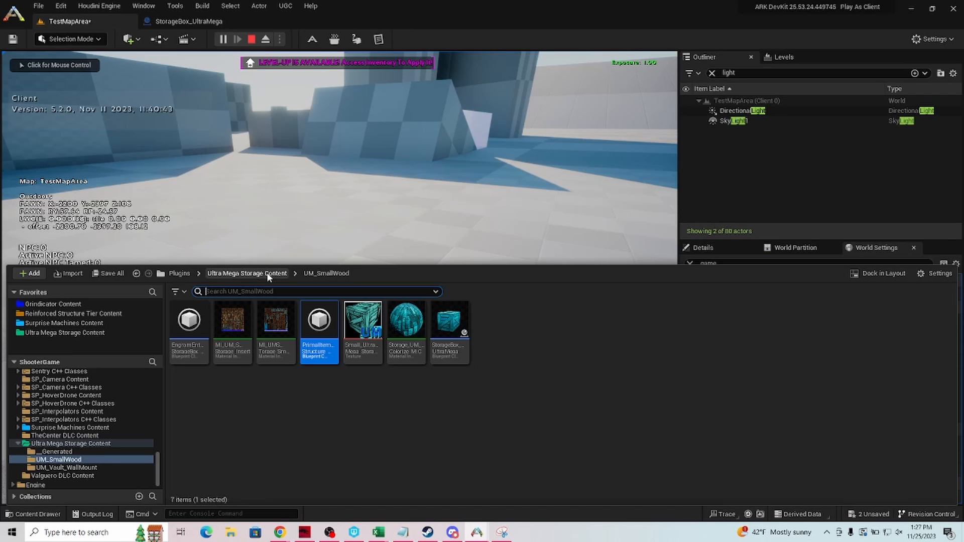
pyautogui.click(67, 468)
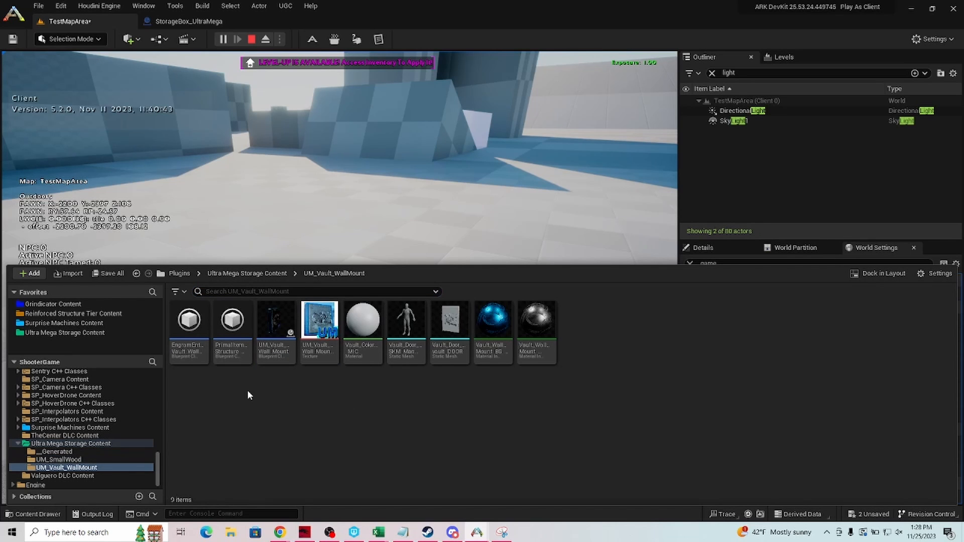
pyautogui.moveTo(231, 319)
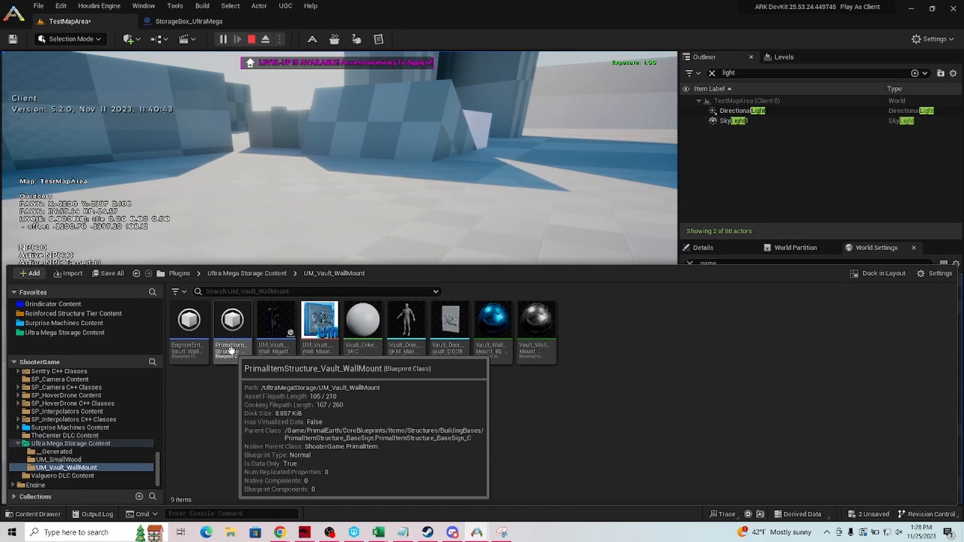
pyautogui.moveTo(318, 249)
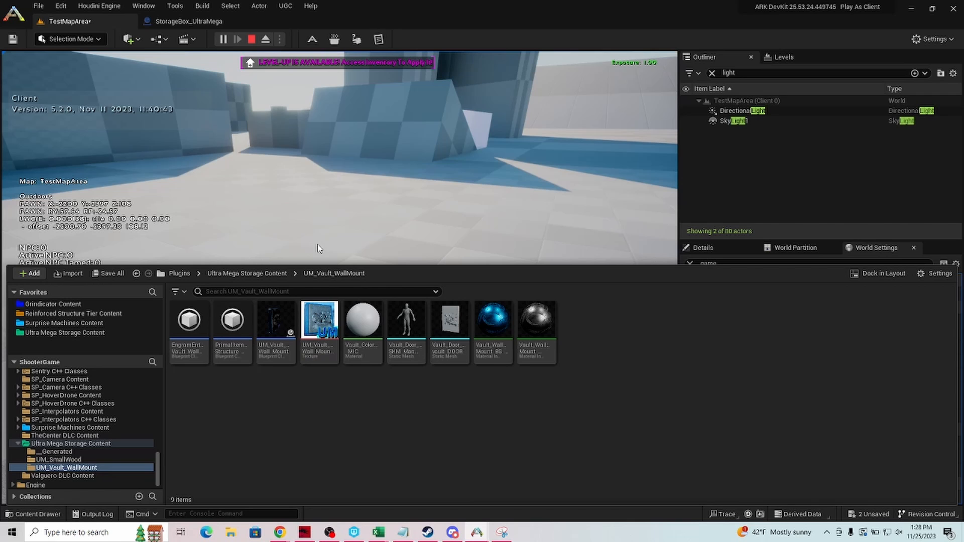
pyautogui.moveTo(232, 320)
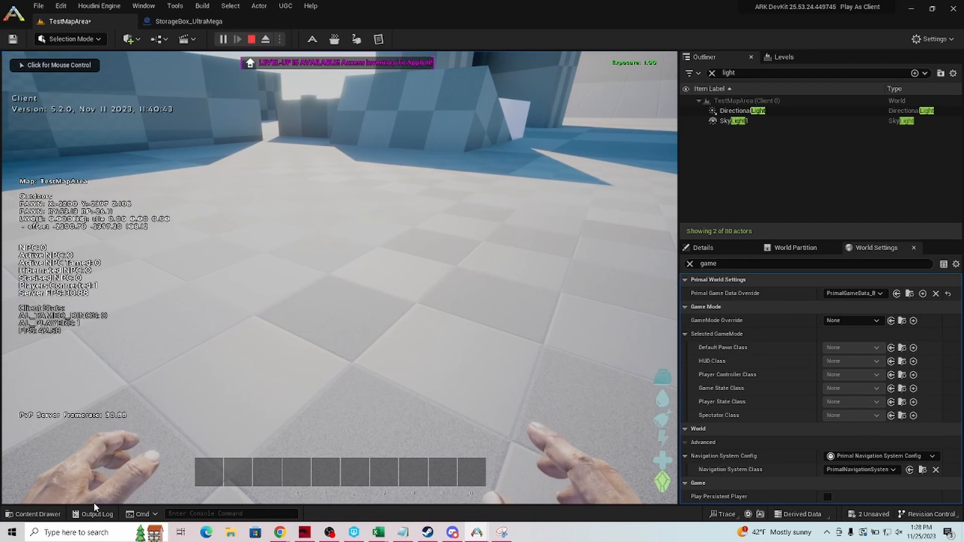
# Focus the in-game Cmd console field to begin the cheat gfi command
pyautogui.click(97, 514)
pyautogui.write('cheat gfi')
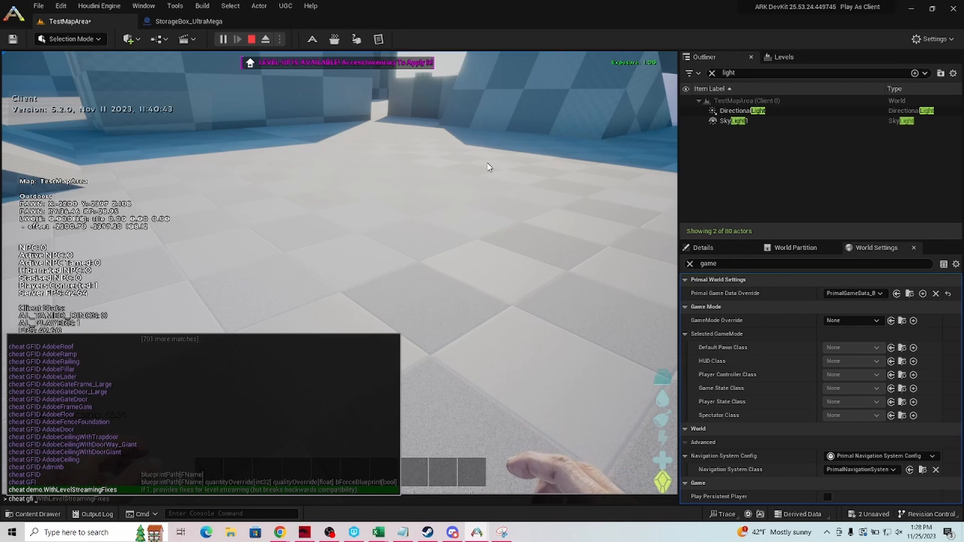
# Stop and relaunch the TestMapArea play session, then select PrimalItemStructure_Vault_WallMount
pyautogui.click(252, 38)
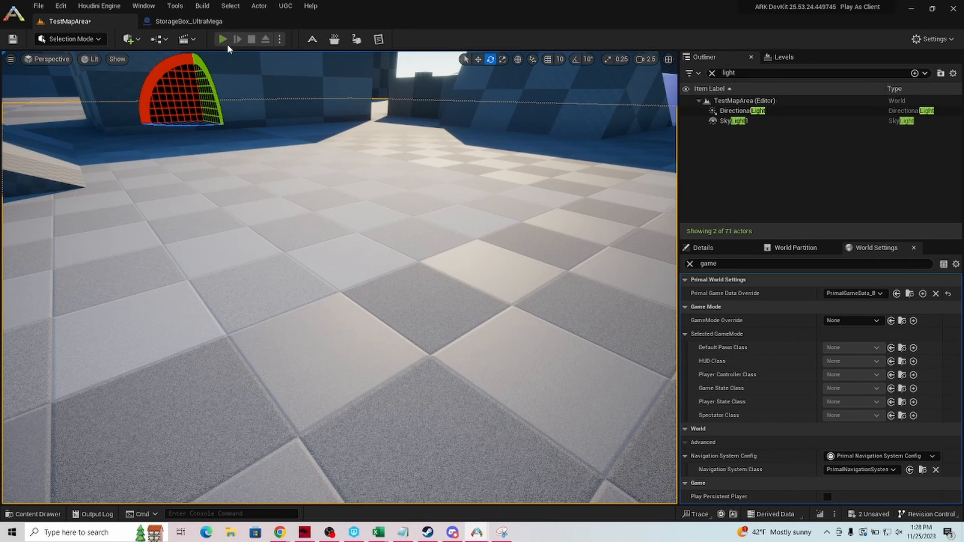
pyautogui.click(222, 39)
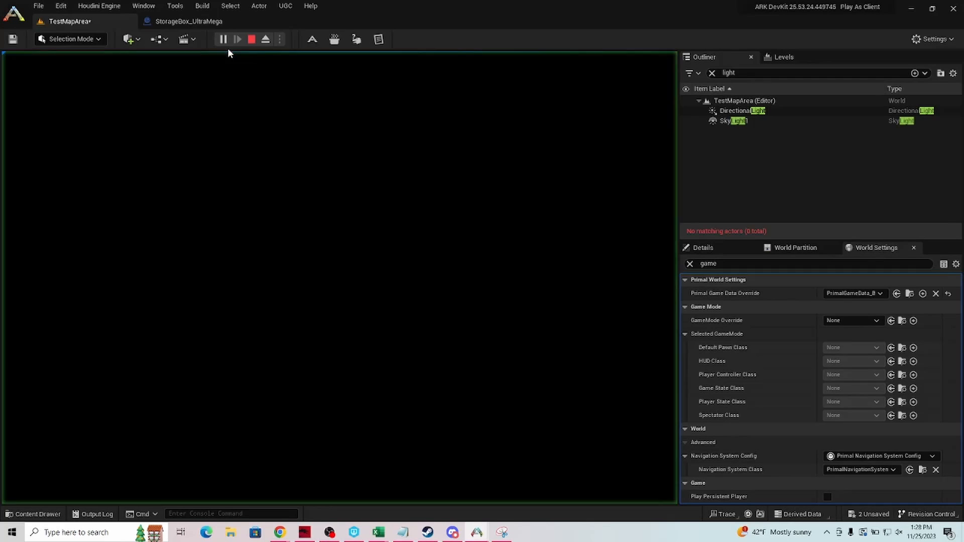
pyautogui.click(237, 39)
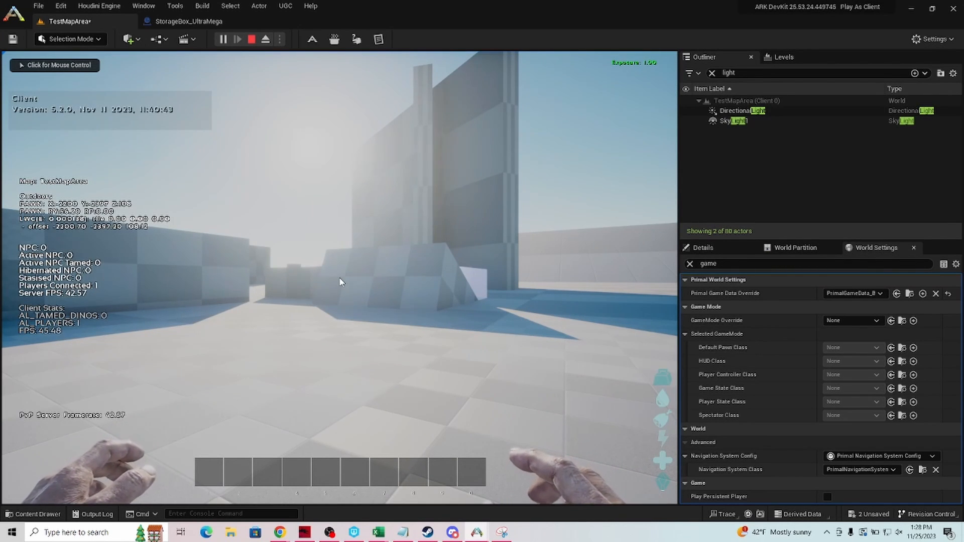
pyautogui.click(33, 514)
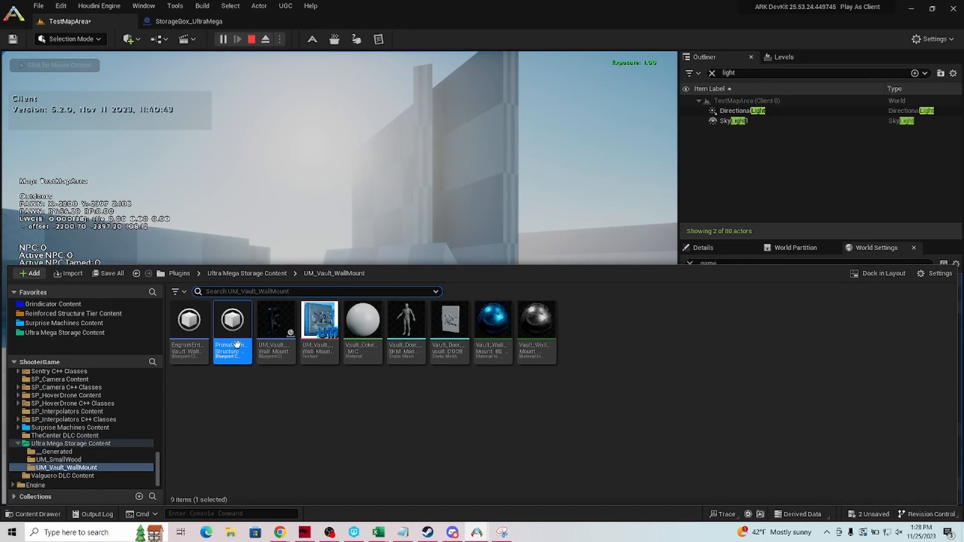
pyautogui.moveTo(232, 320)
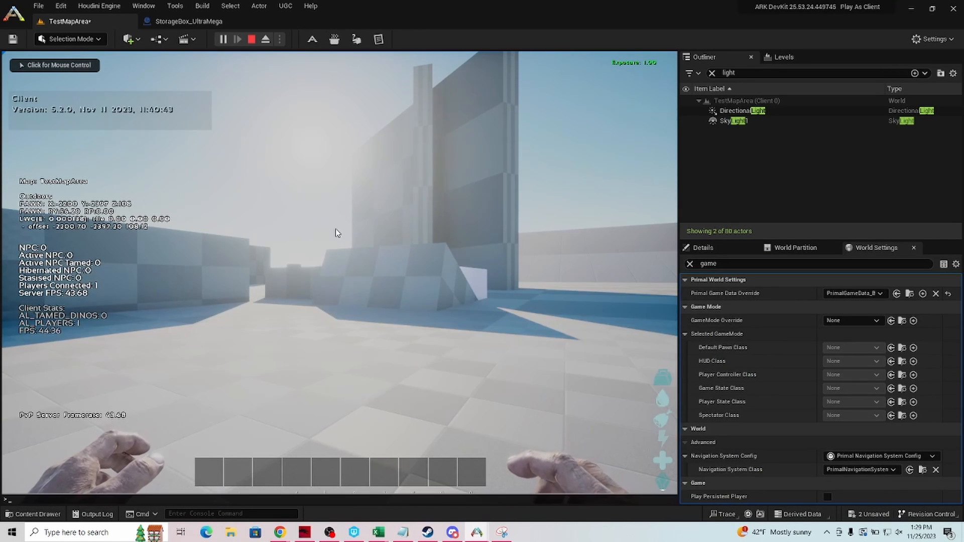
# Enter the GFI cheat for the vault wall mount, then close the inventory showing two items
pyautogui.write('chotat')
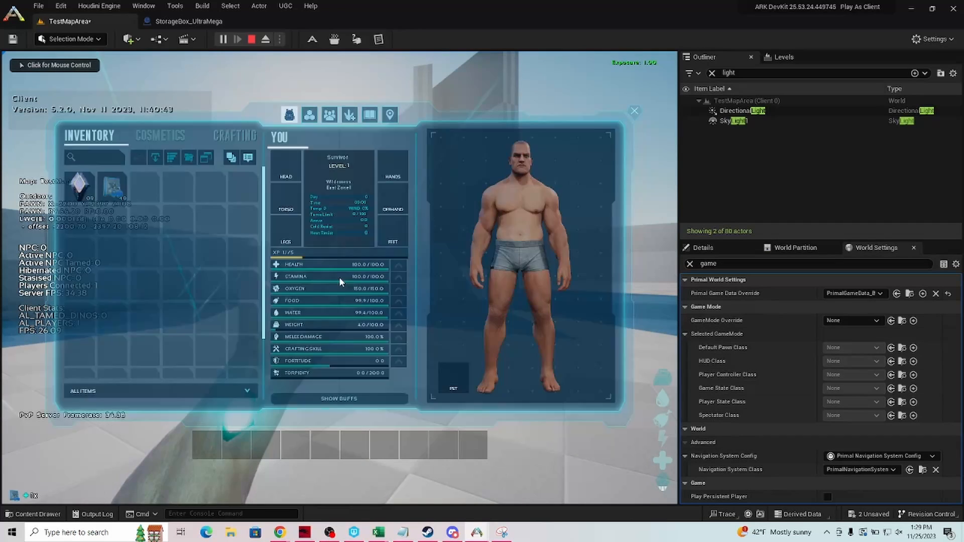
pyautogui.moveTo(113, 187)
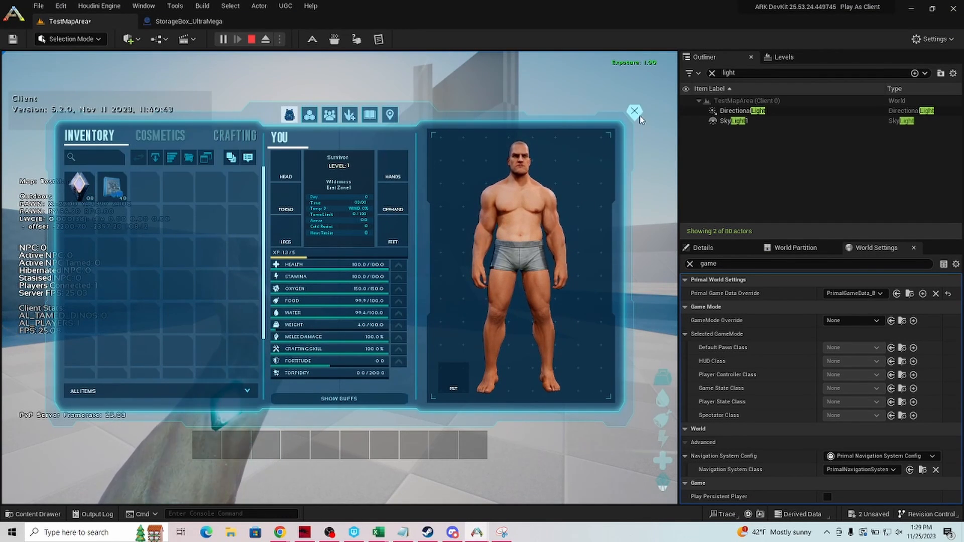
pyautogui.click(633, 111)
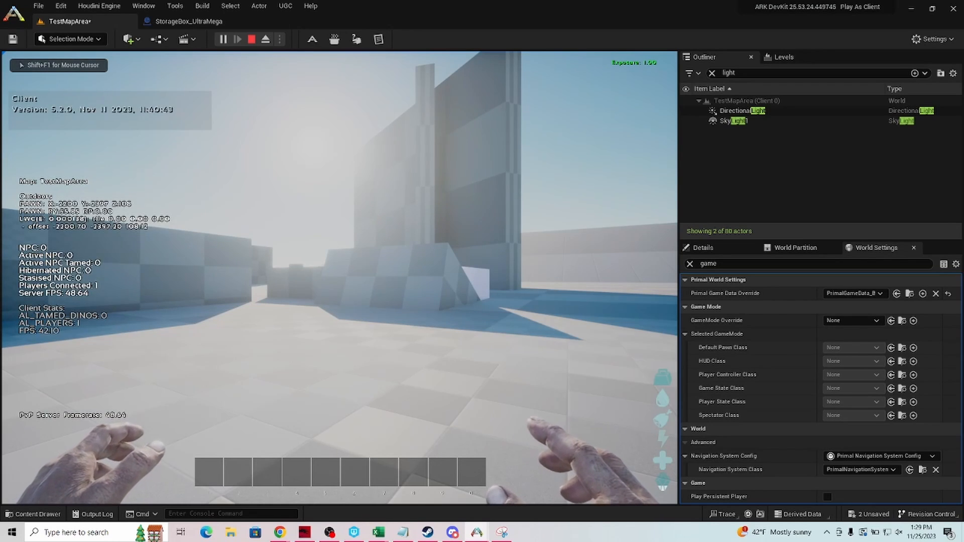